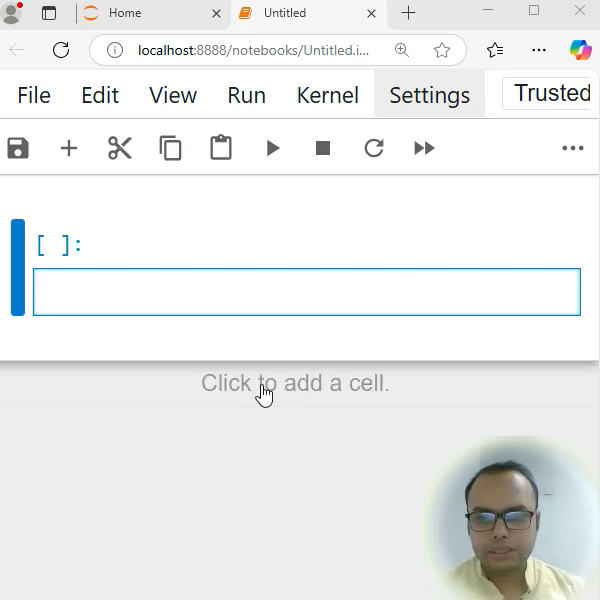
# Step: Write num=int(input("Enter the any number")) as the cell's first line and begin the if line
pyautogui.click(300, 292)
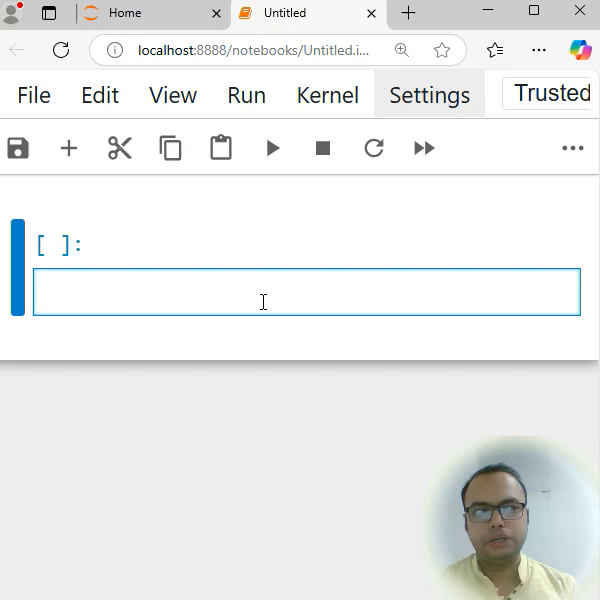
pyautogui.write('num')
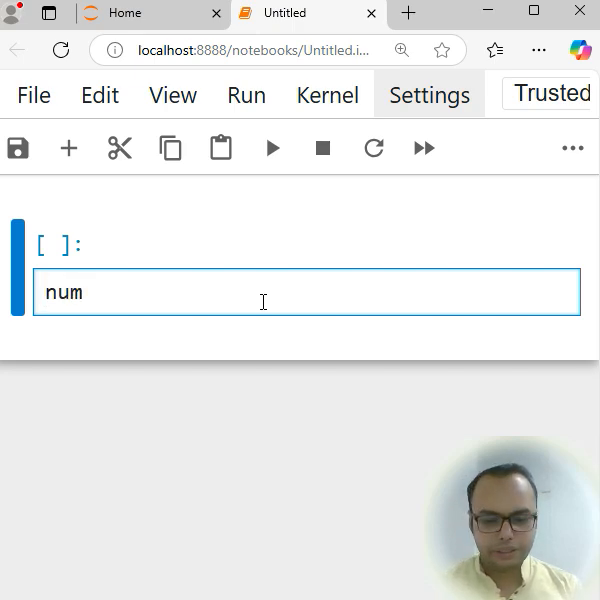
pyautogui.write('=int')
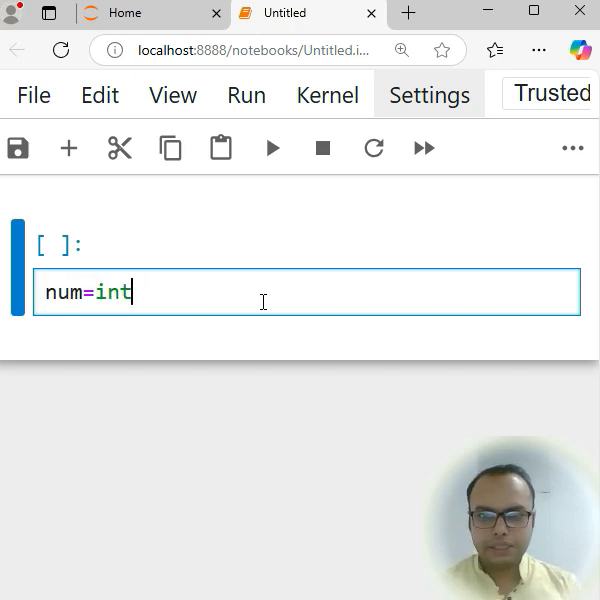
pyautogui.write('()')
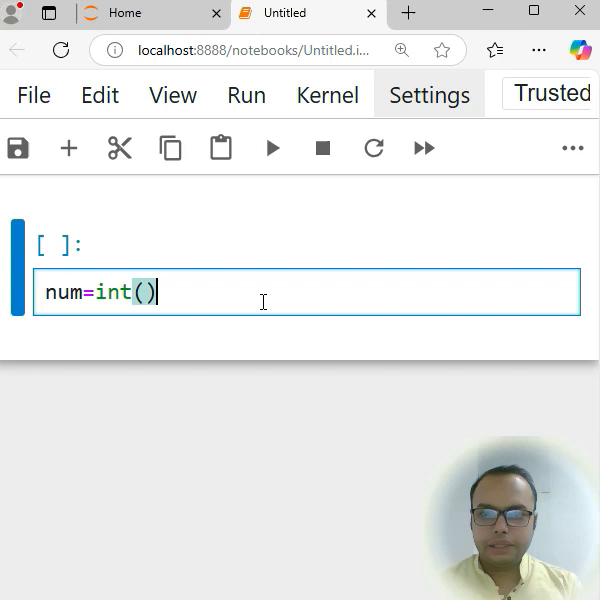
pyautogui.write('inp')
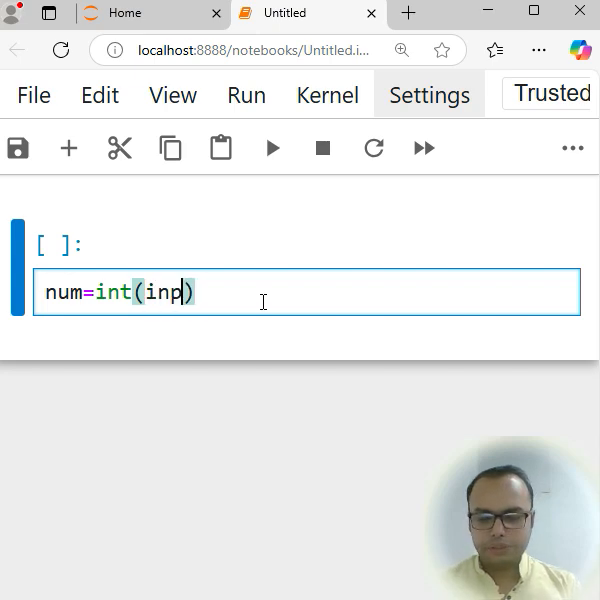
pyautogui.write('ut()')
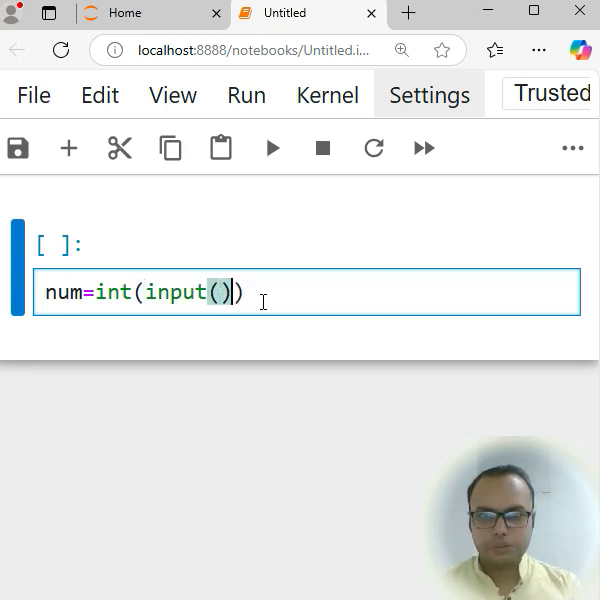
pyautogui.write('""')
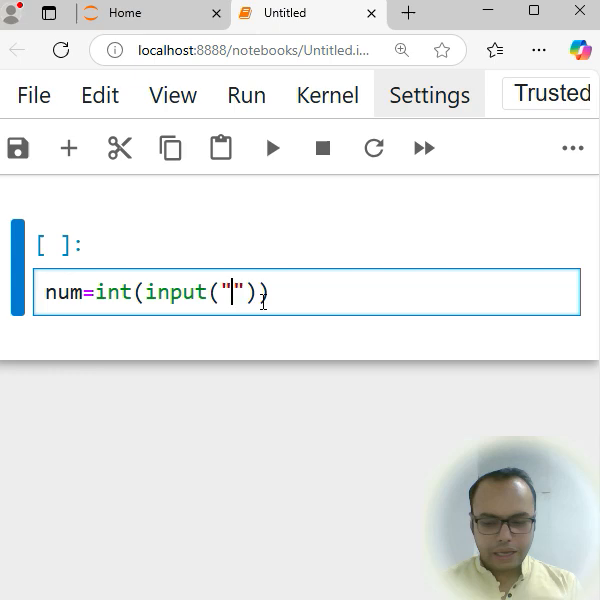
pyautogui.write('Enter the ay')
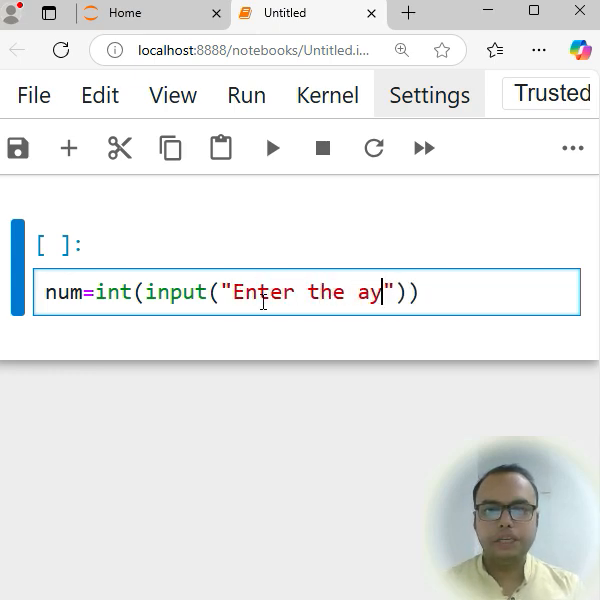
pyautogui.write('ny')
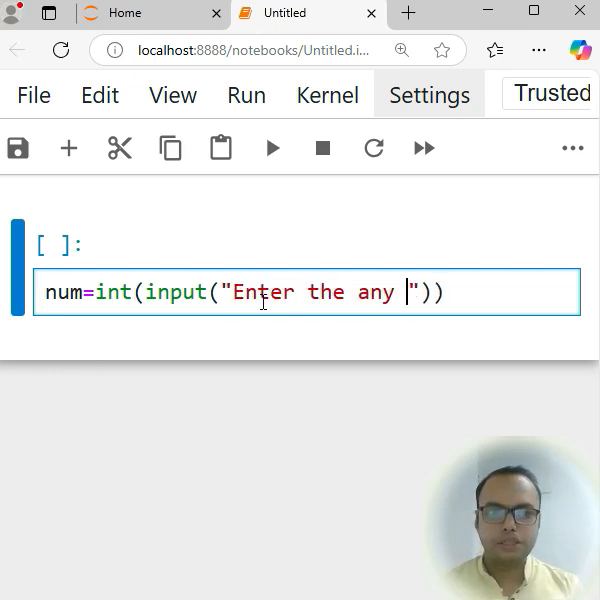
pyautogui.write('number')
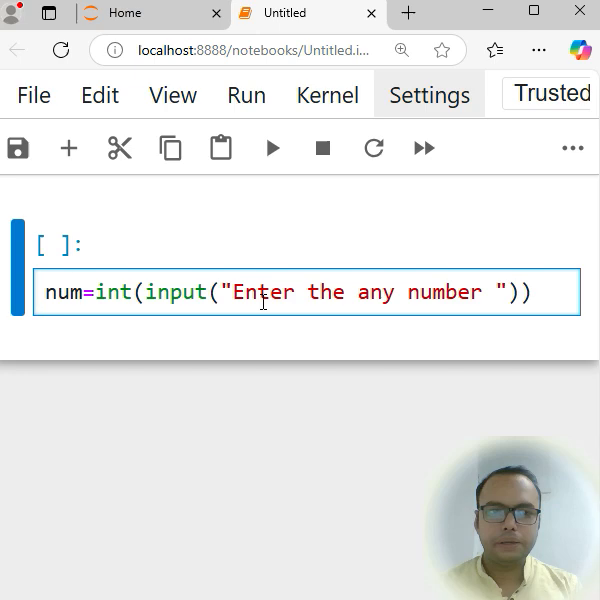
pyautogui.press('Backspace')
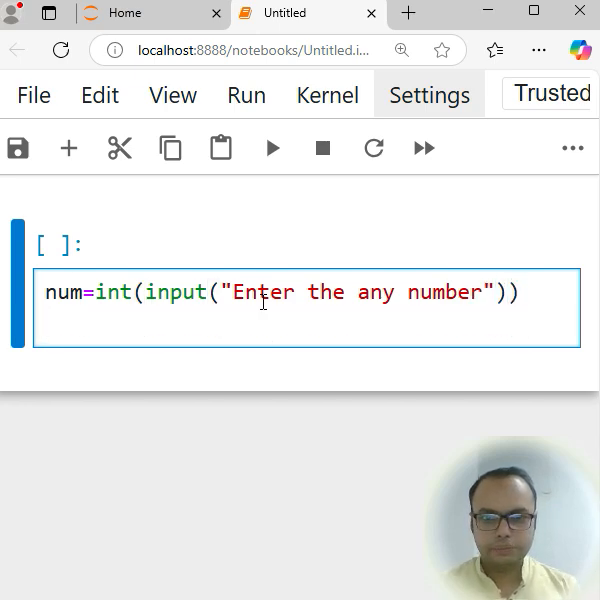
pyautogui.write('if')
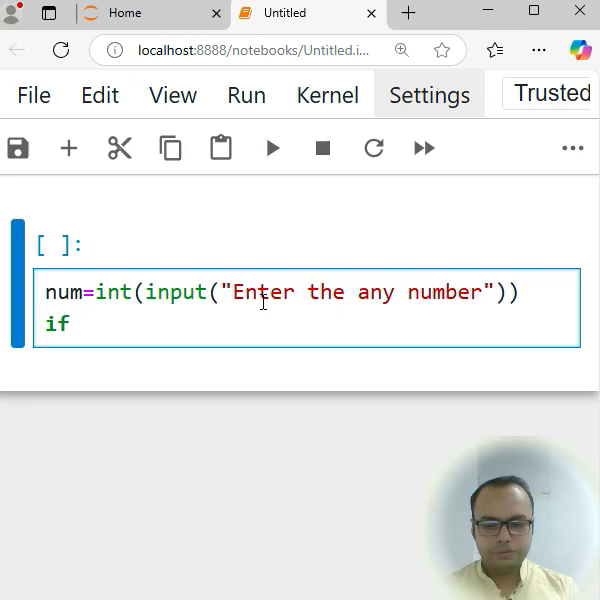
# Step: Complete the condition as if(num>0): to test for a positive number
pyautogui.write('(num)')
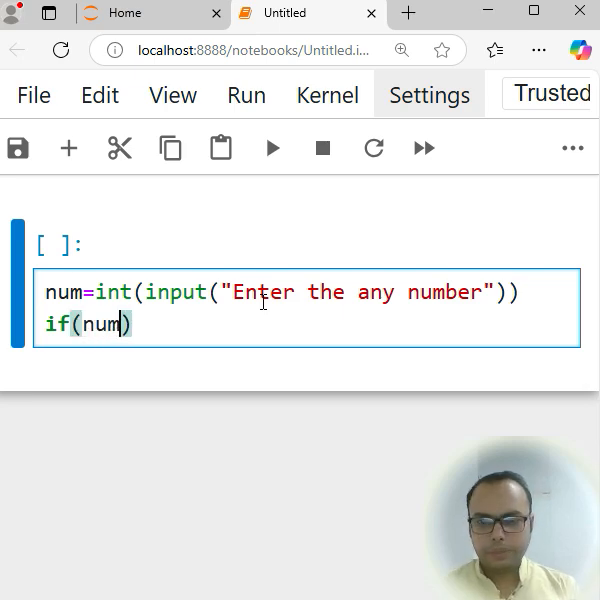
pyautogui.write('>')
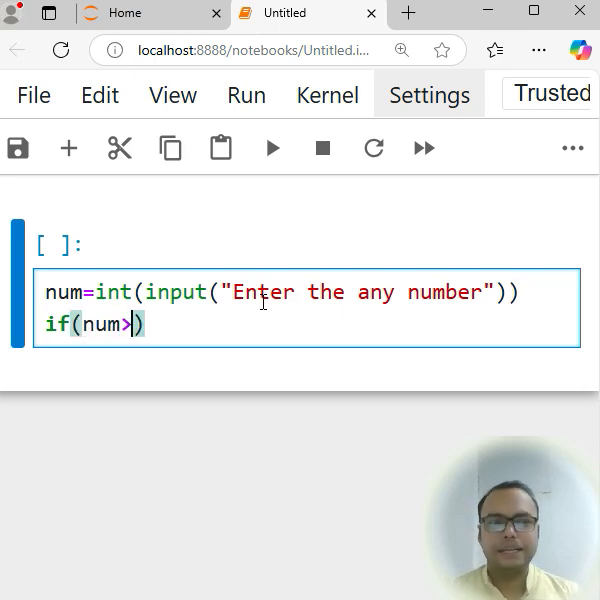
pyautogui.write('0')
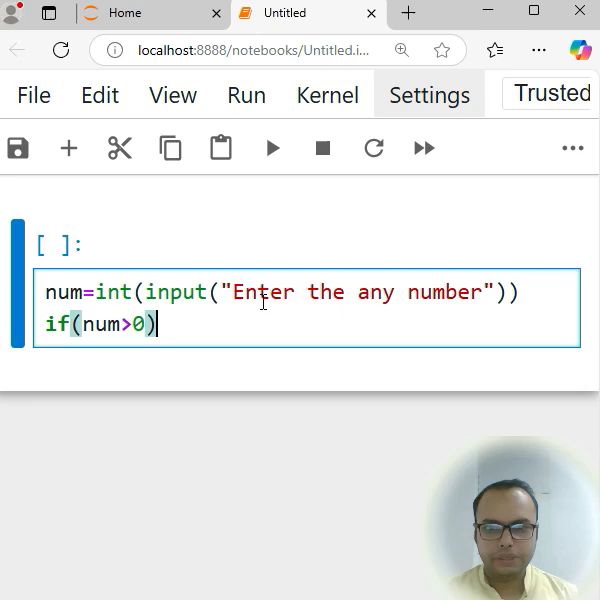
pyautogui.write(':')
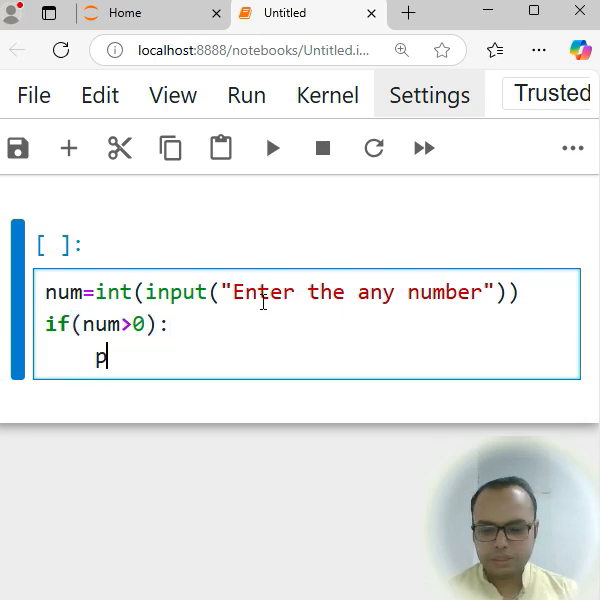
# Step: Print "Number is postive" inside the if branch and start the next line
pyautogui.write('rint()')
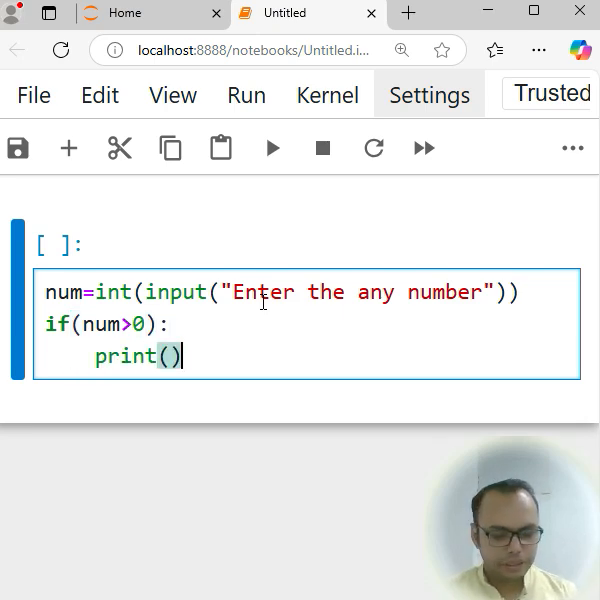
pyautogui.write('"Numenr "')
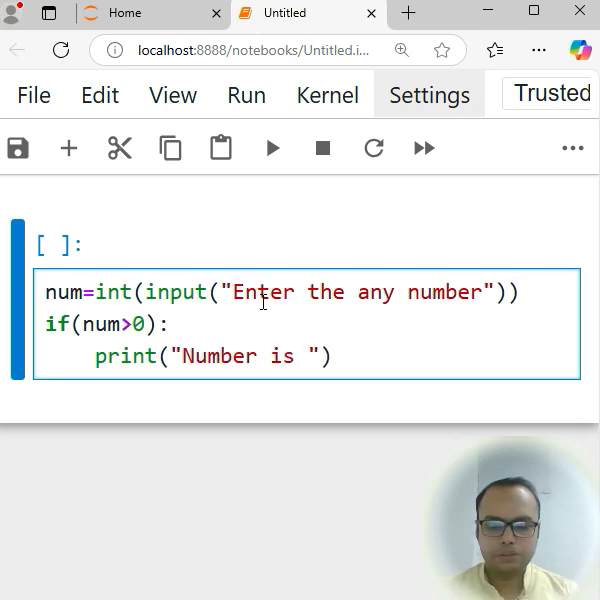
pyautogui.write('posiv')
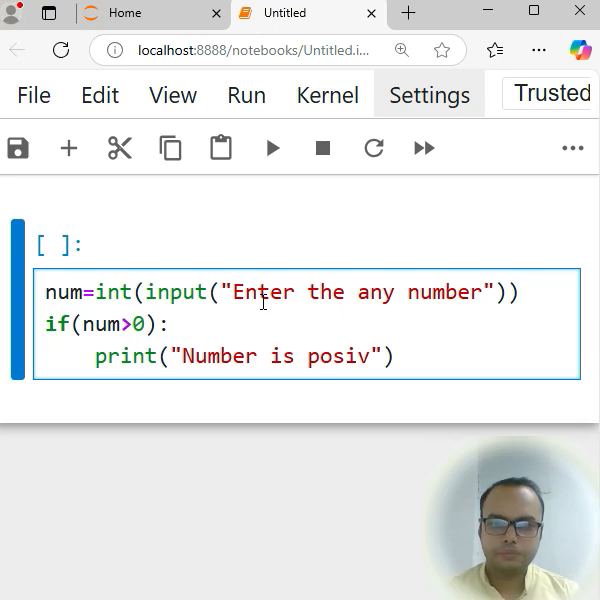
pyautogui.write('tive')
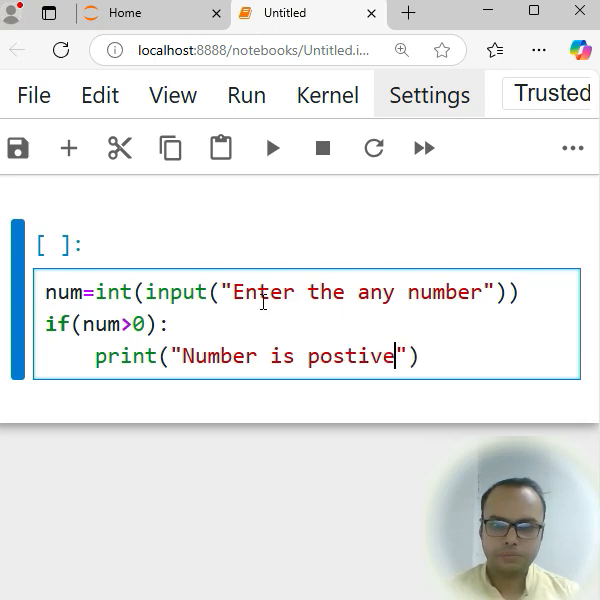
pyautogui.press('Enter')
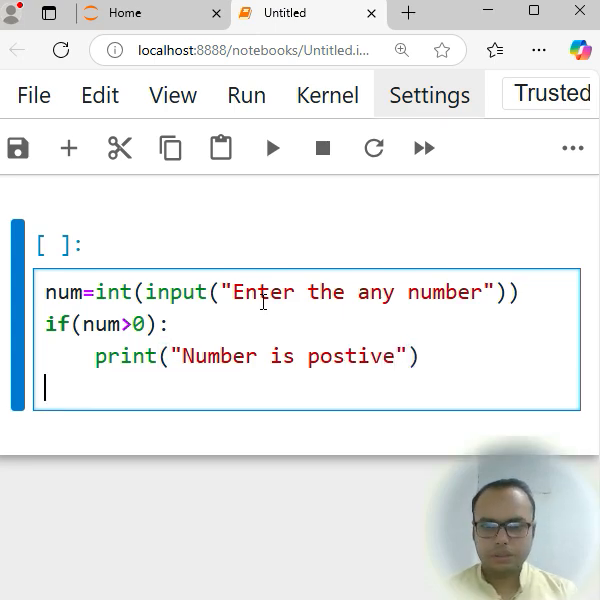
# Step: Add else: with print("Number is negative") for non-positive numbers
pyautogui.write('else:')
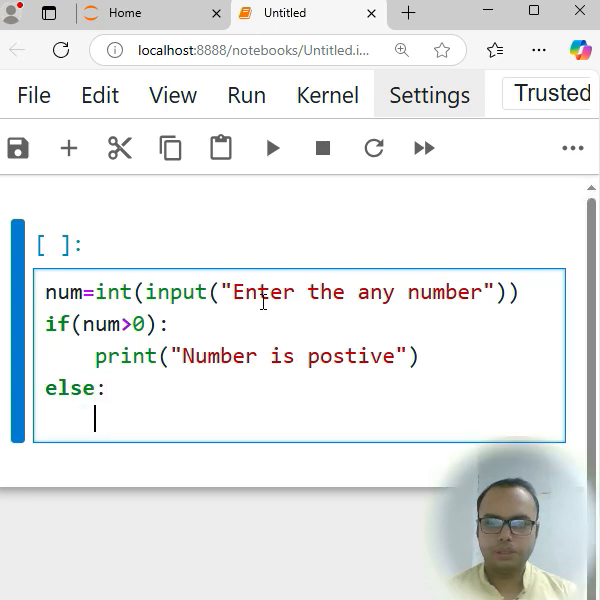
pyautogui.write('print(')
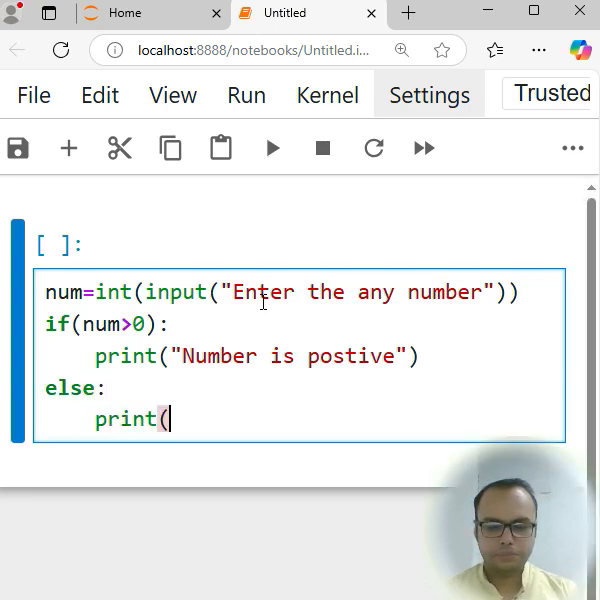
pyautogui.write('"")')
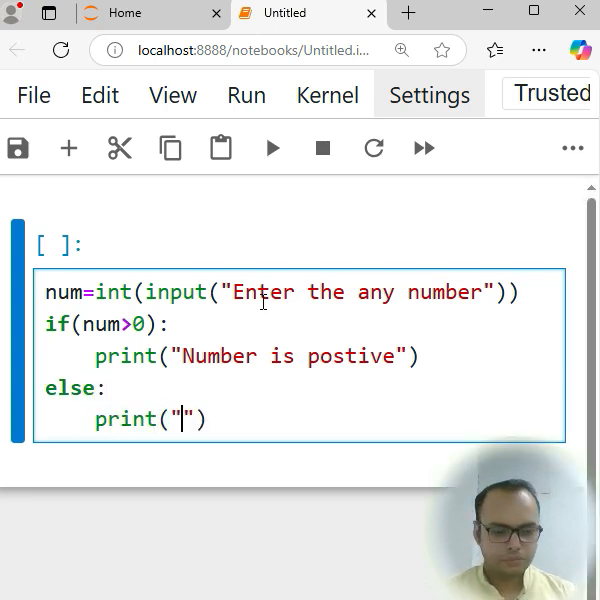
pyautogui.write('Numebr')
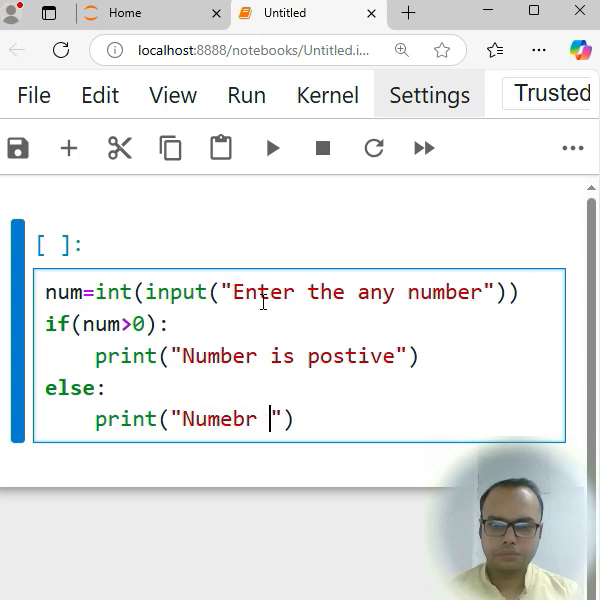
pyautogui.write('Number')
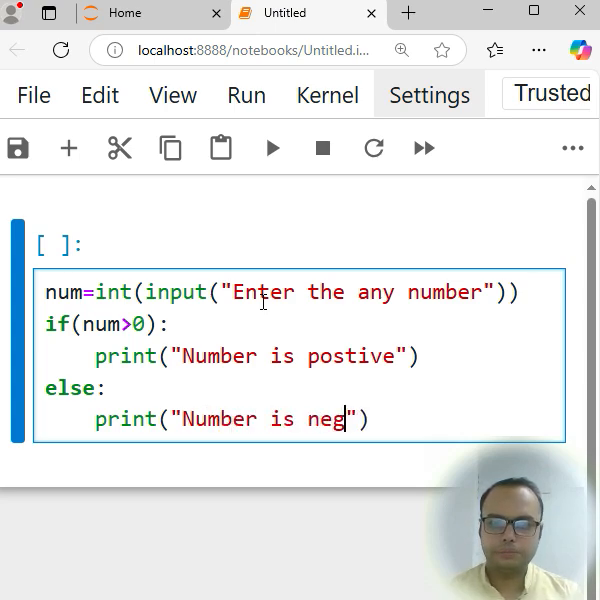
pyautogui.write('ative')
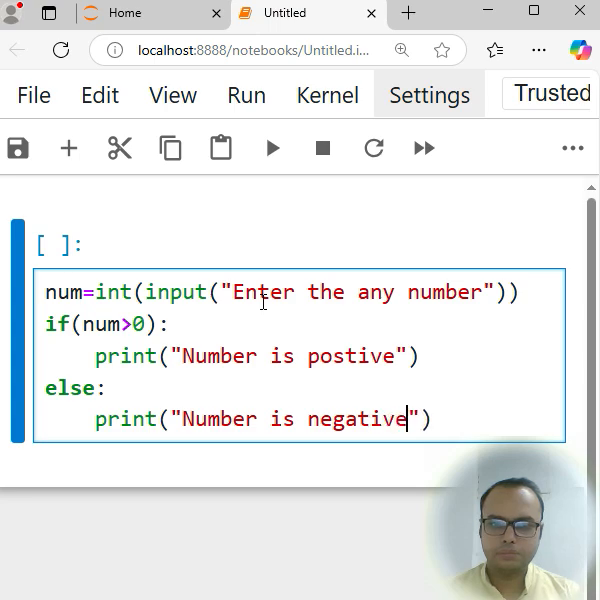
# Step: Run the cell and answer the prompt with -1 to get "Number is negative"
pyautogui.click(272, 148)
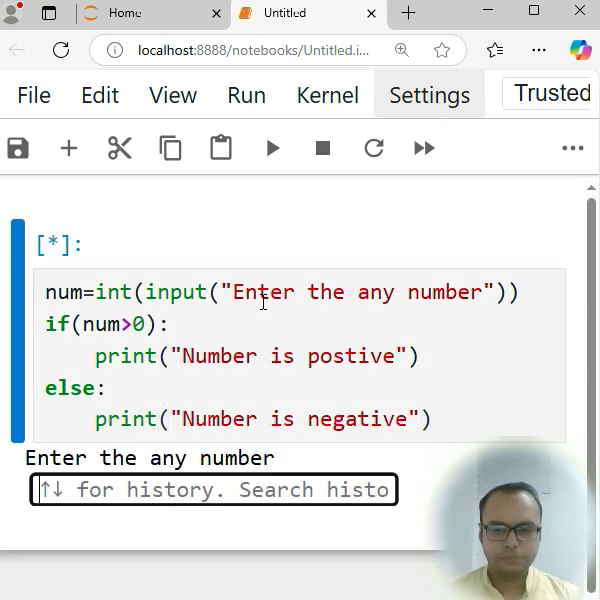
pyautogui.write('2')
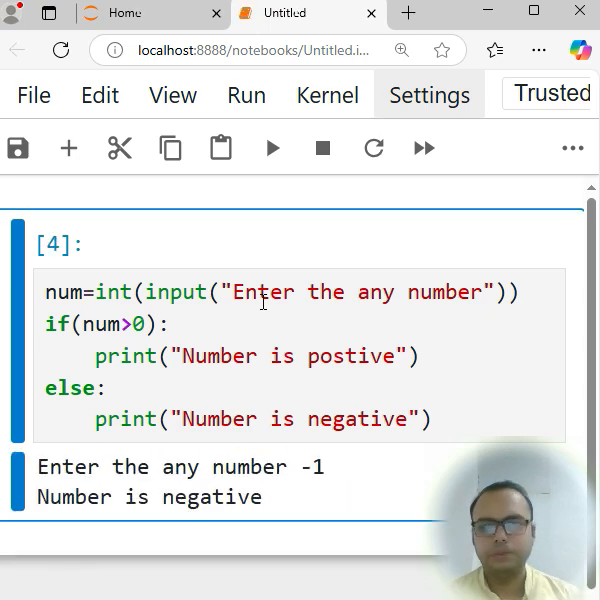
pyautogui.moveTo(282, 312)
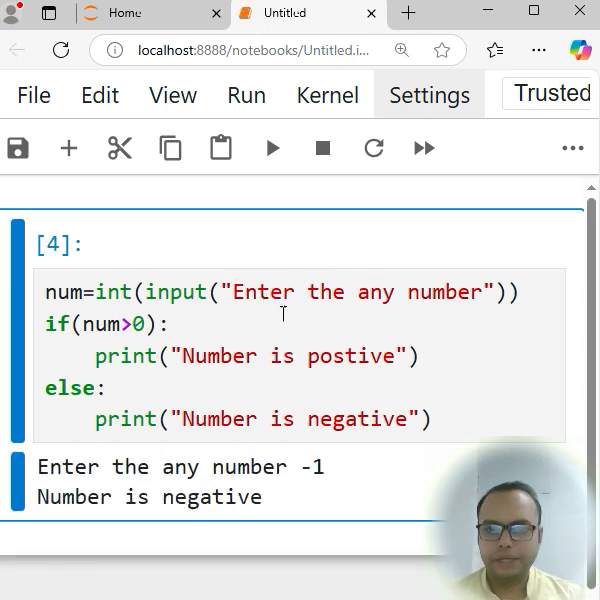